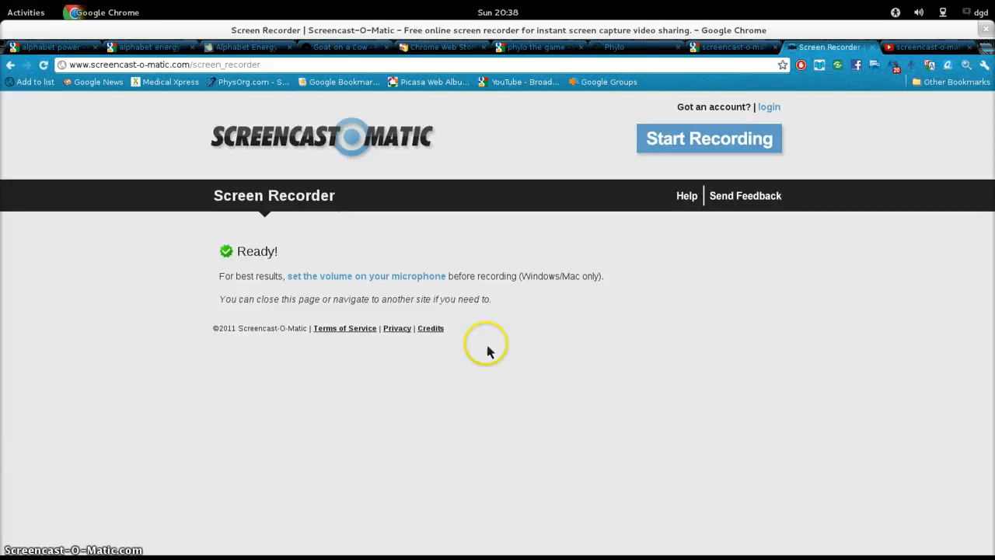
mouse_move(674, 57)
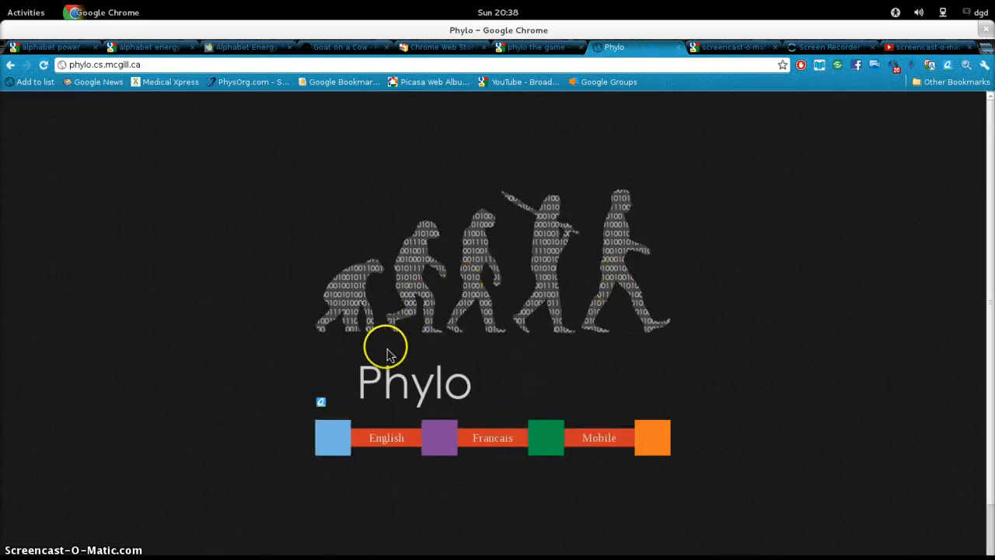
mouse_move(622, 296)
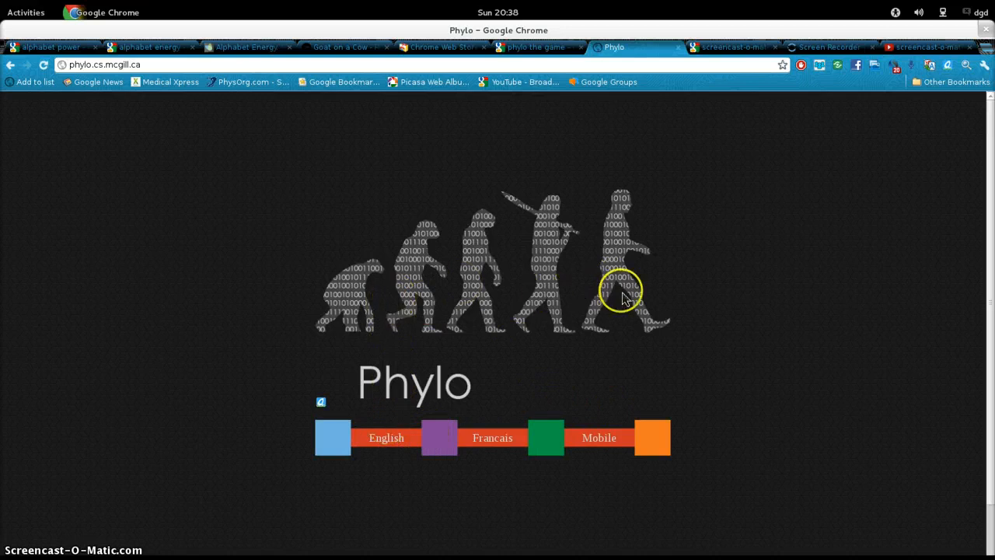
mouse_move(511, 324)
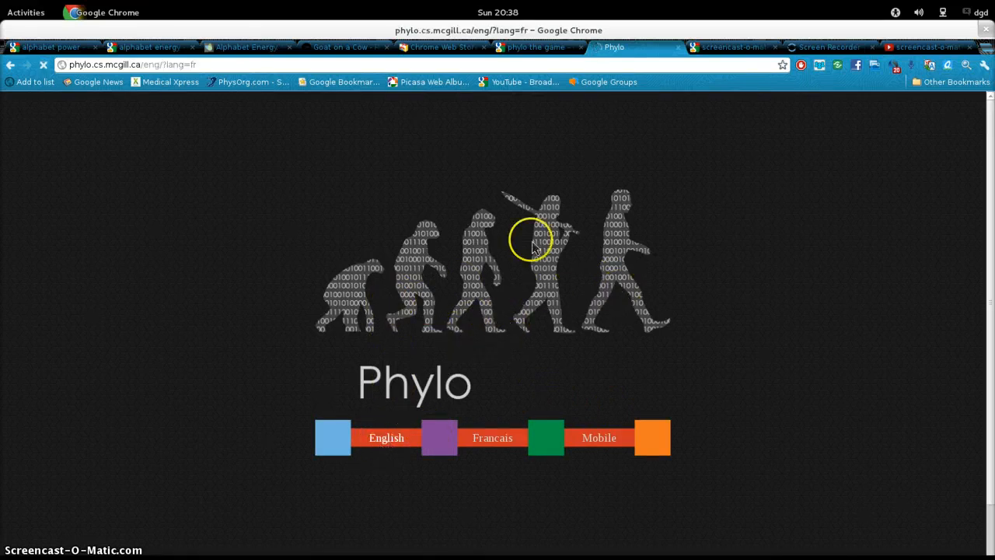
Log in to Phylo with username 'dgd' and the password.
click(386, 437)
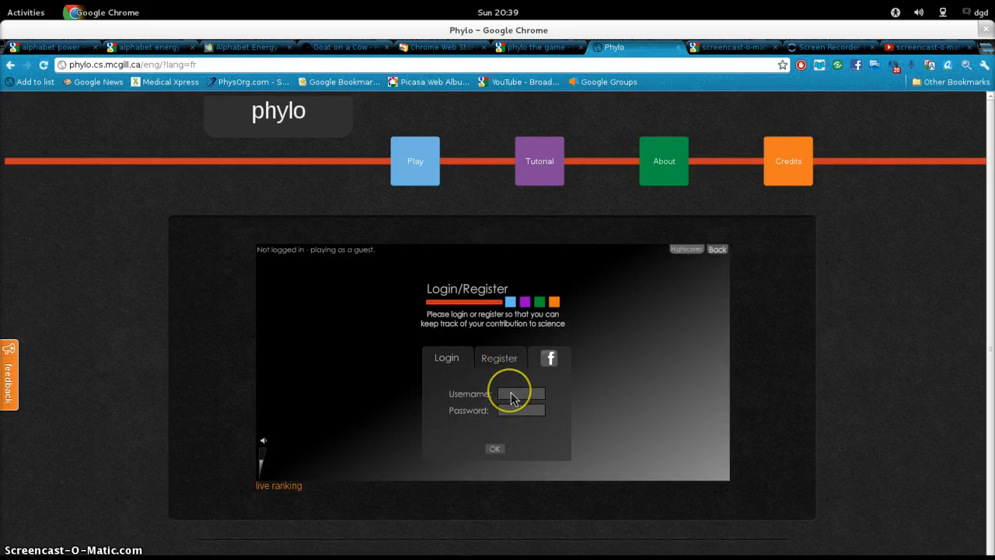
text(dgd)
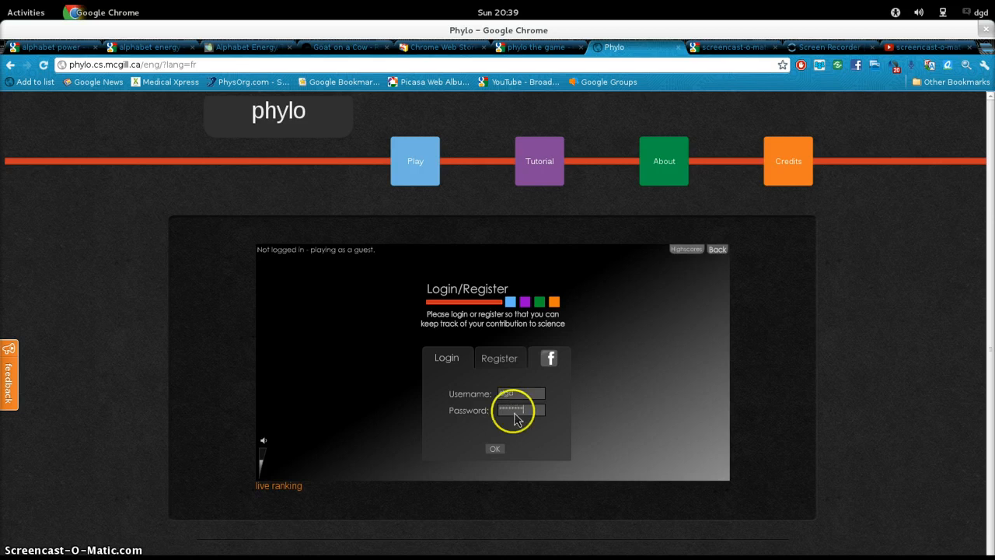
click(494, 448)
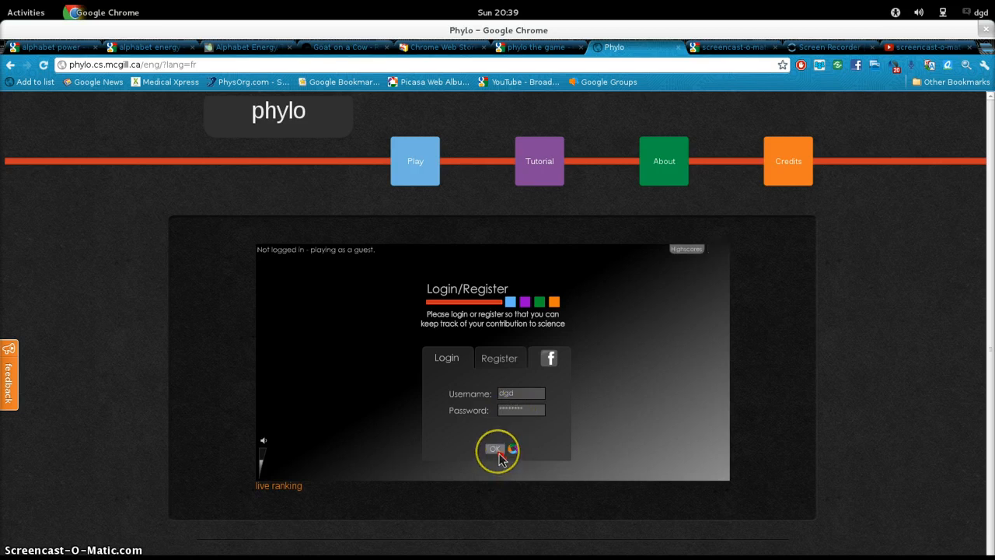
Start a game from the main menu, skipping the recommended tutorial.
click(495, 449)
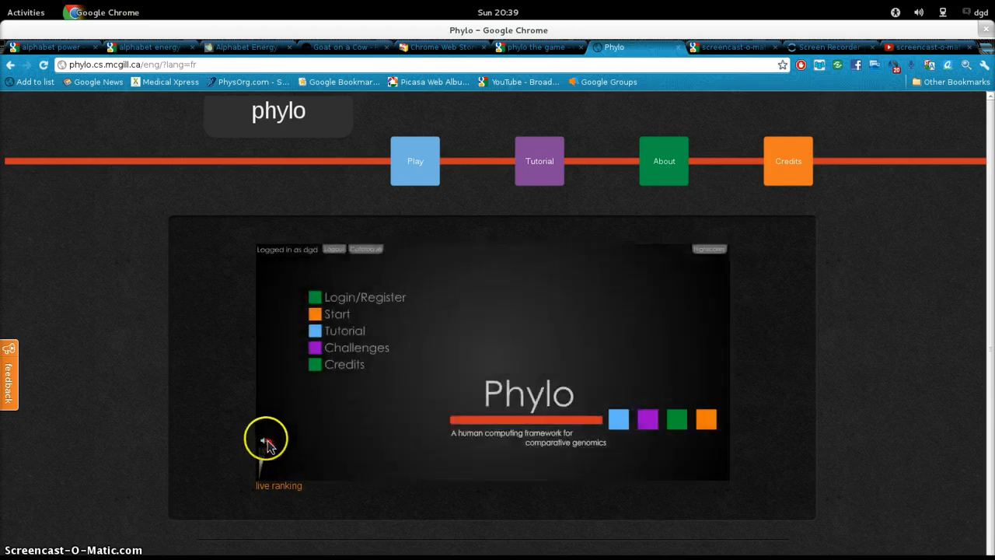
mouse_move(264, 478)
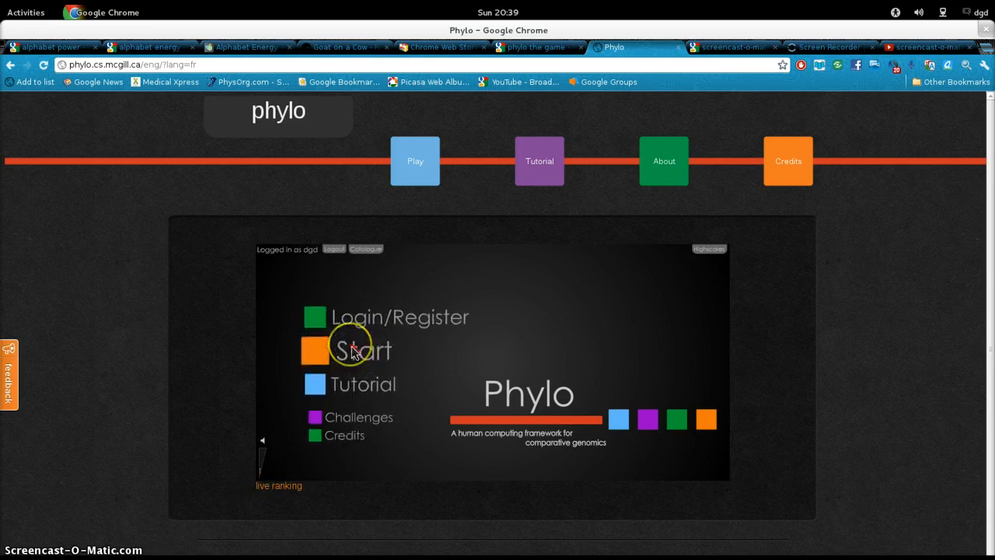
click(354, 351)
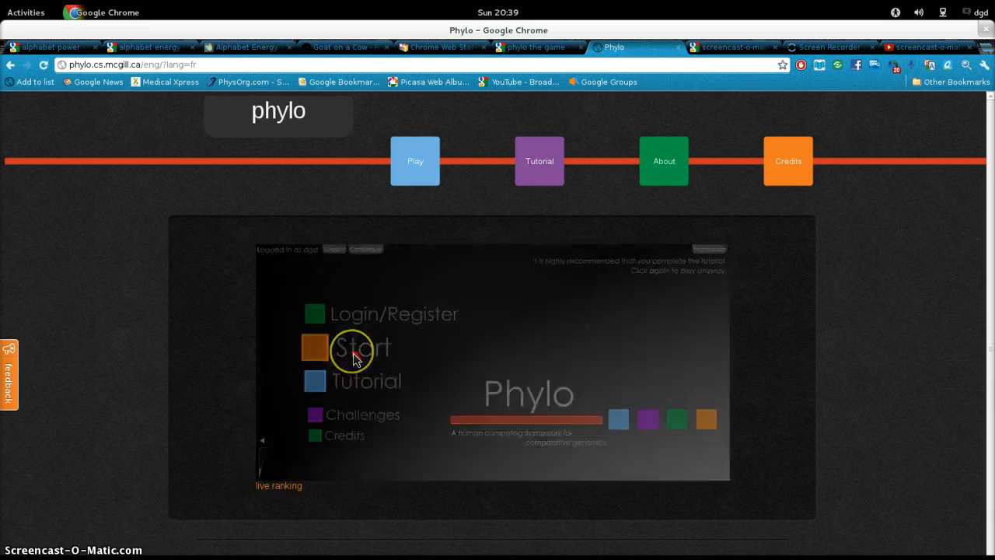
click(353, 348)
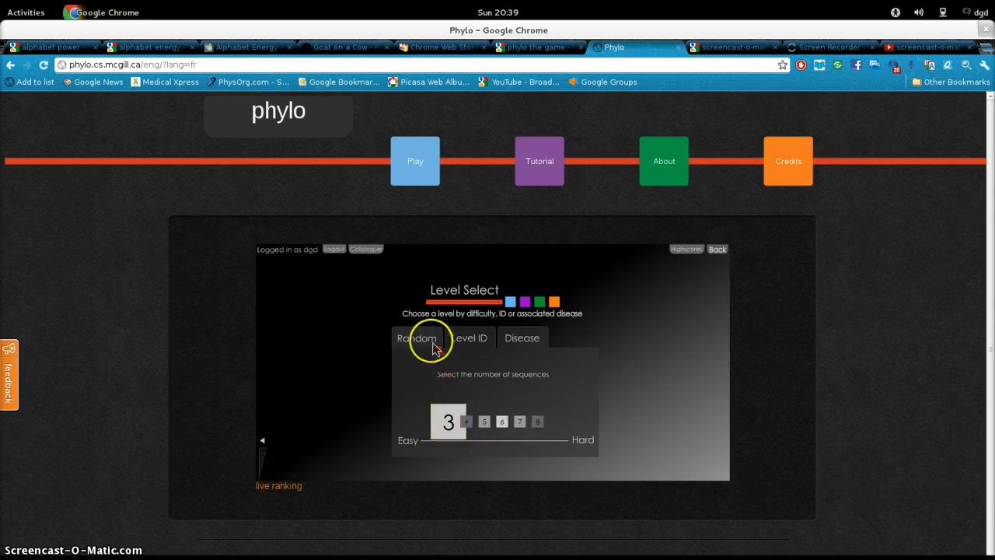
Pick a random Easy-level puzzle with three sequences.
click(447, 422)
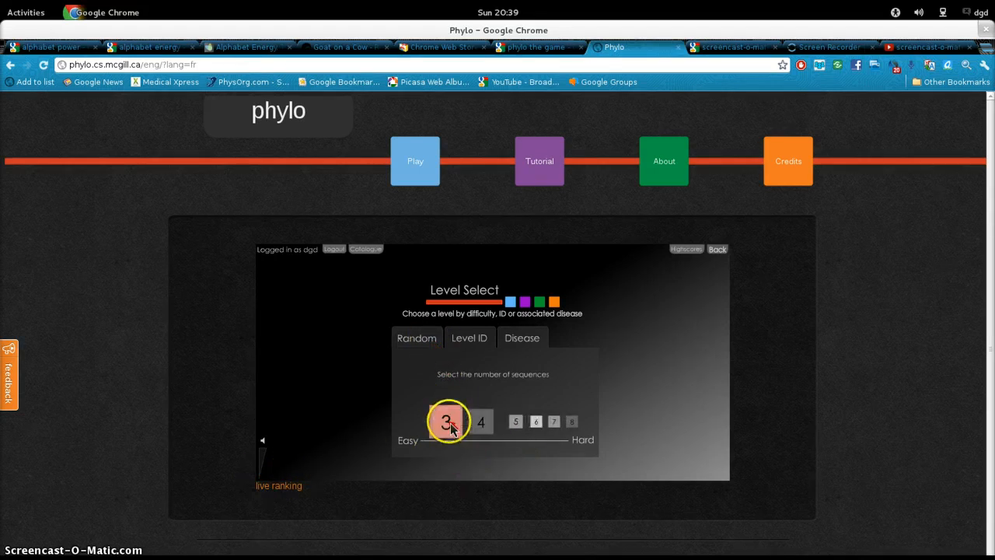
click(448, 421)
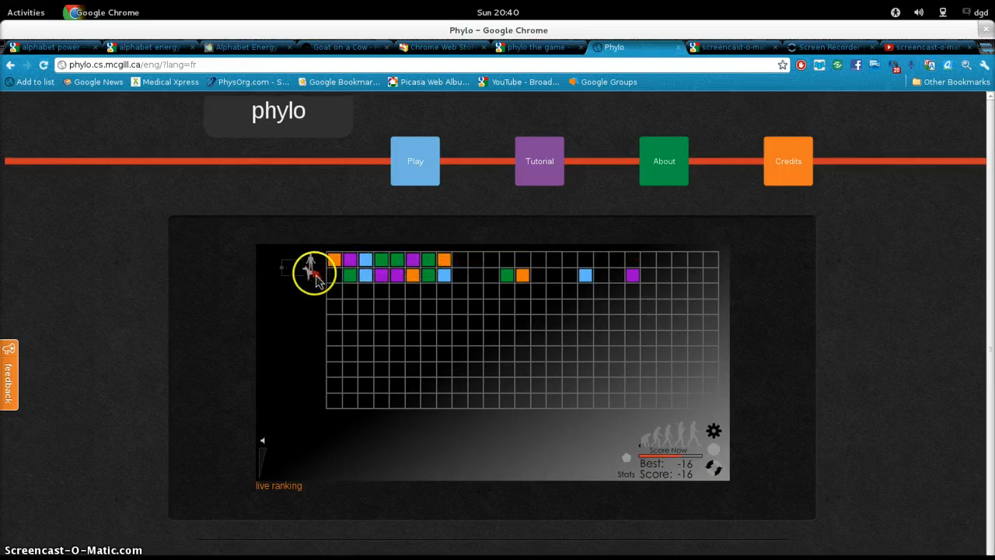
mouse_move(637, 285)
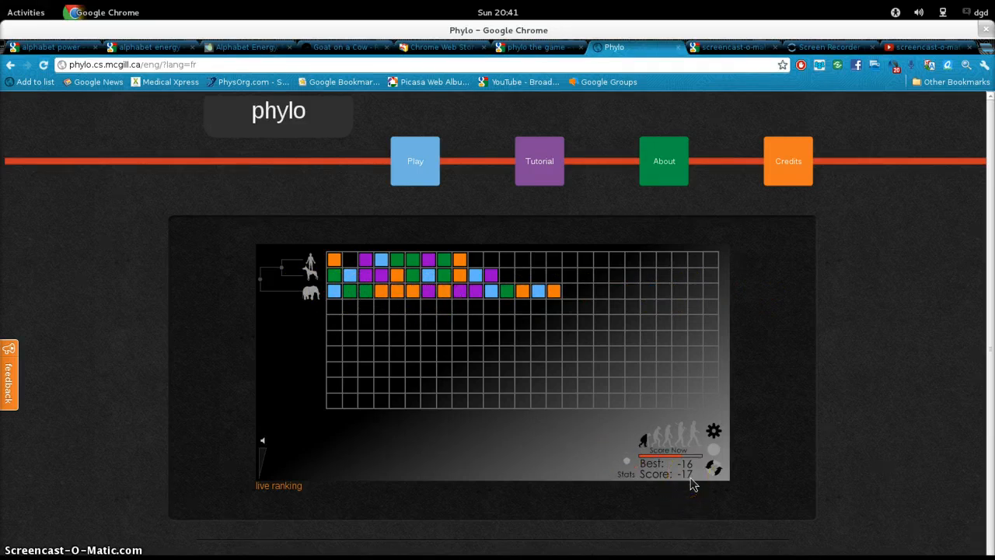
Shift blocks in the bottom sequence row to raise the score to -8.
click(415, 289)
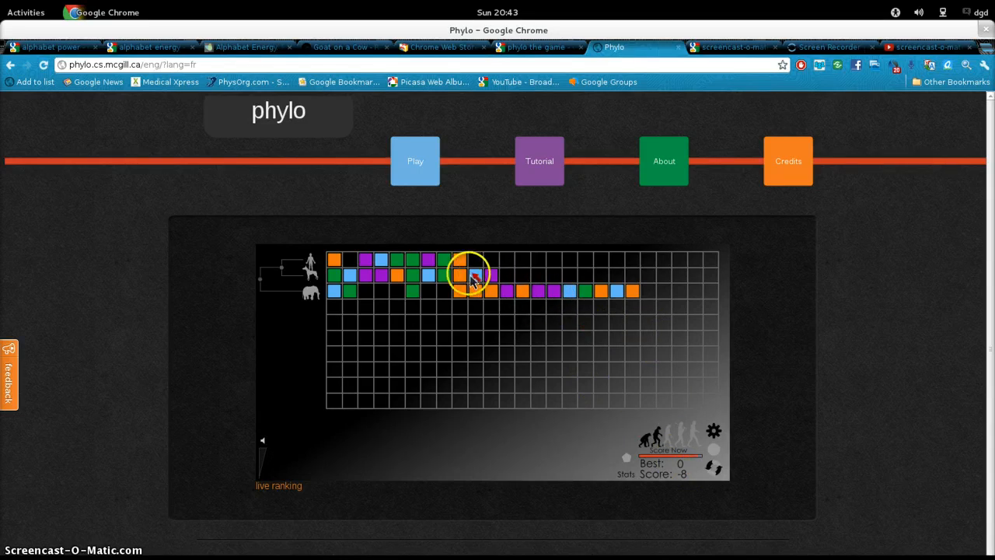
Drag a group of blocks in the top row to open a gap.
drag(459, 272, 427, 264)
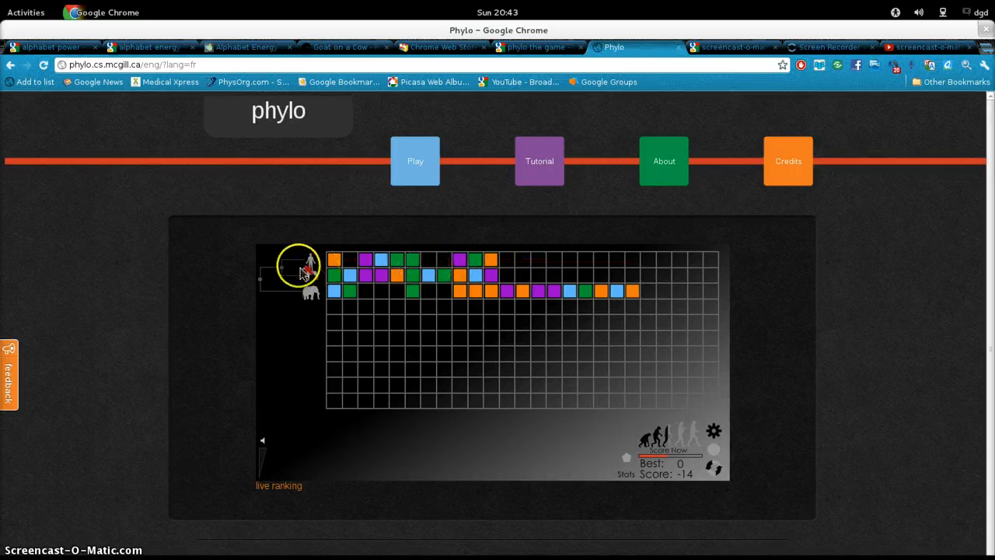
mouse_move(500, 263)
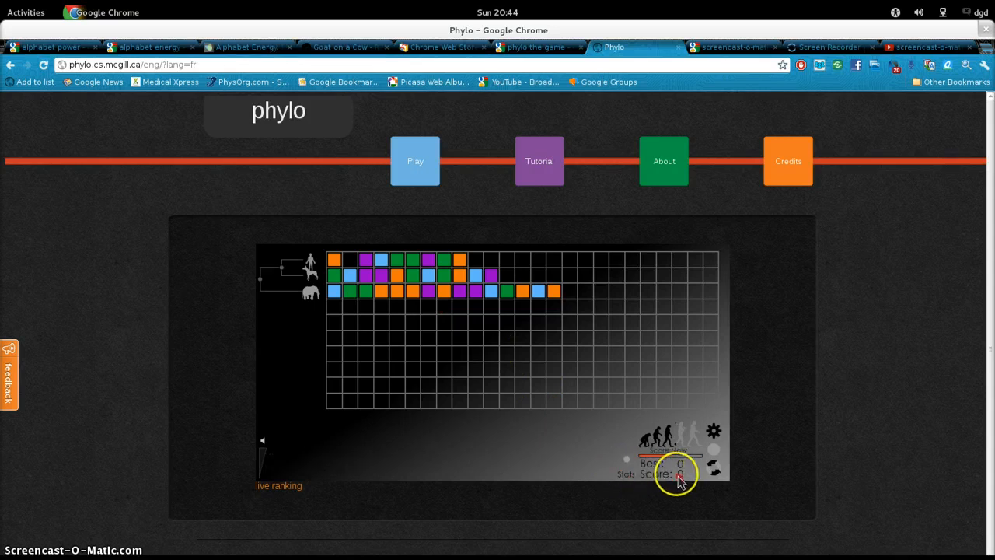
Reset the alignment and realign blocks in the top rows, reaching a best score of 2.
click(625, 471)
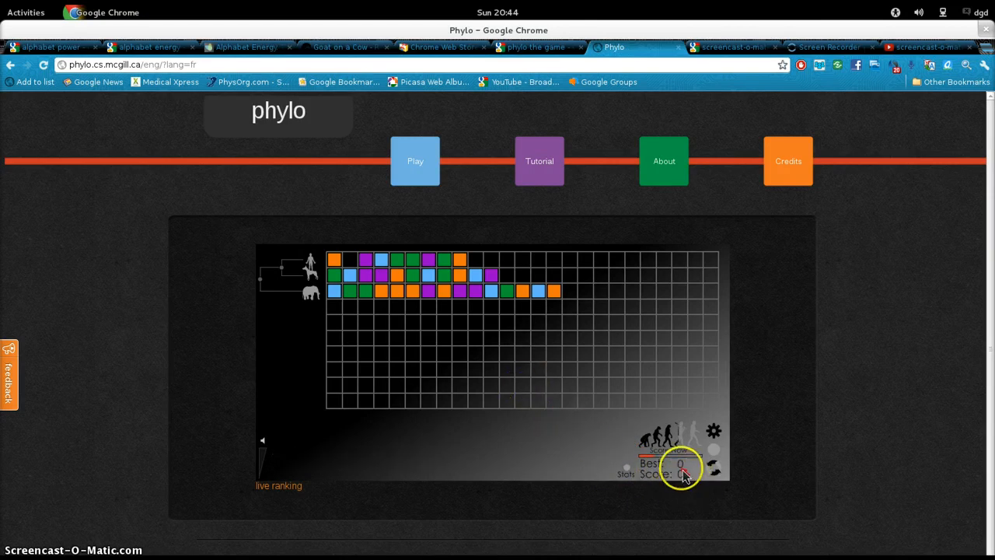
mouse_move(682, 470)
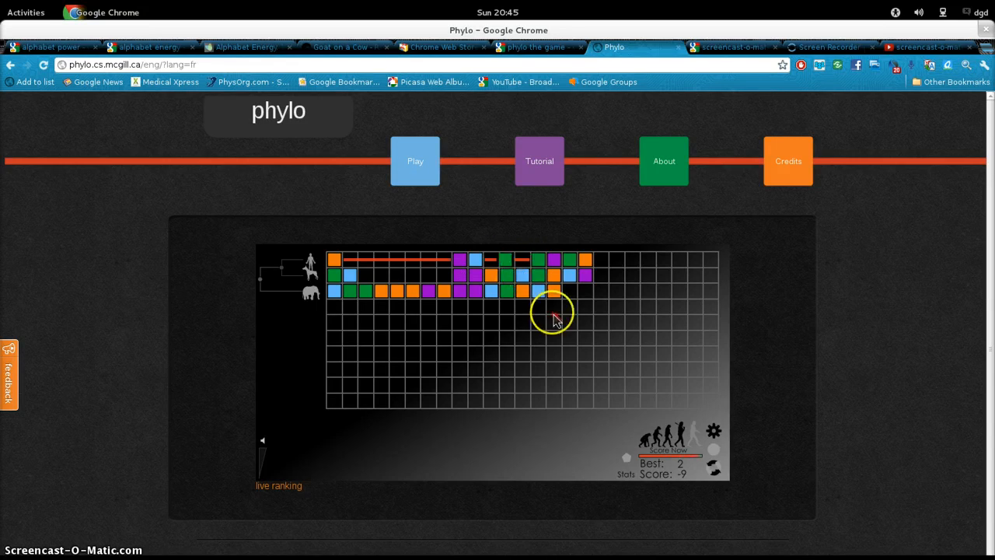
click(554, 313)
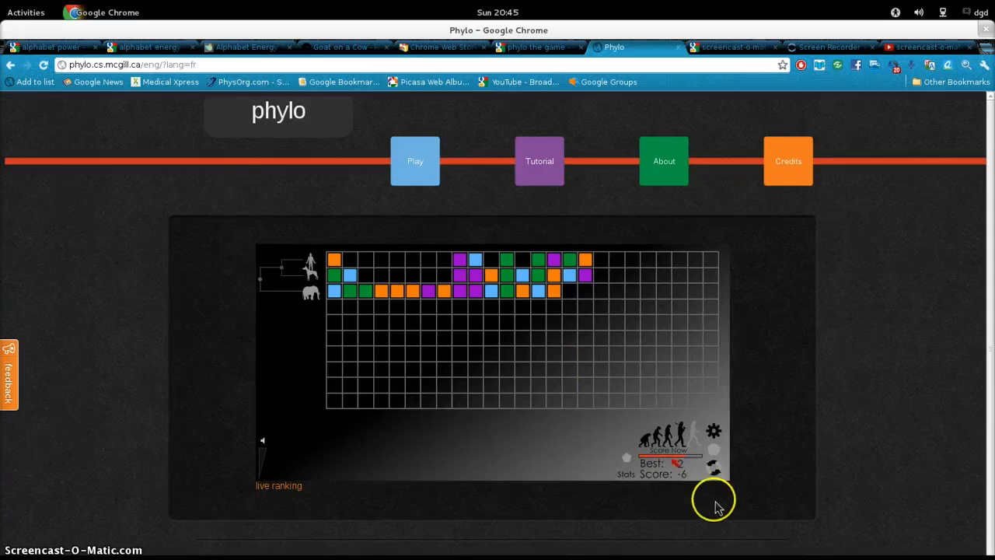
mouse_move(539, 233)
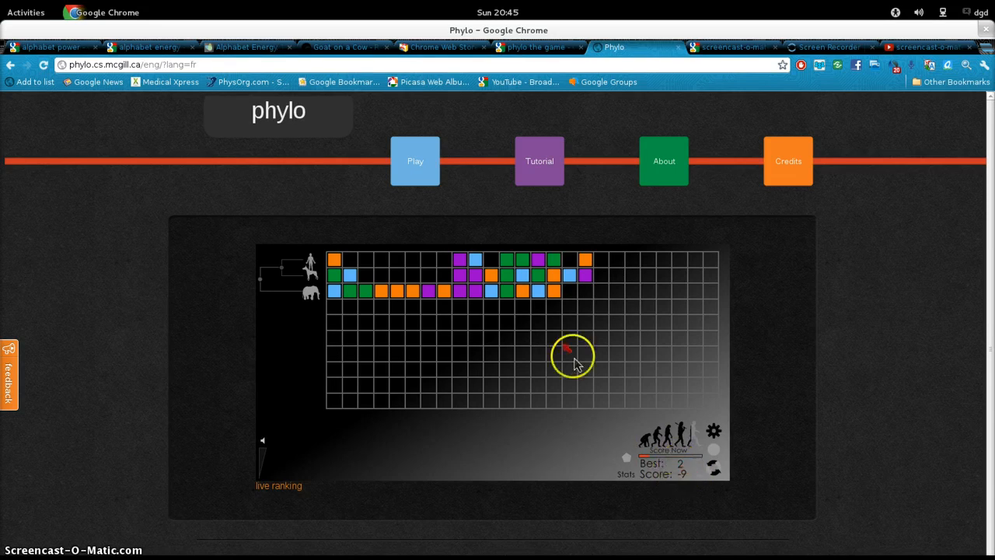
mouse_move(692, 470)
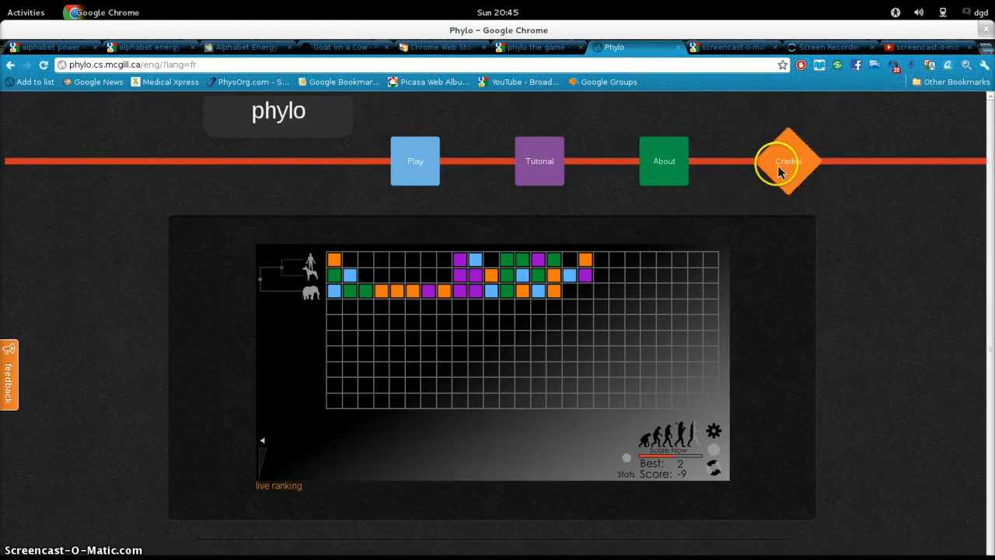
mouse_move(535, 201)
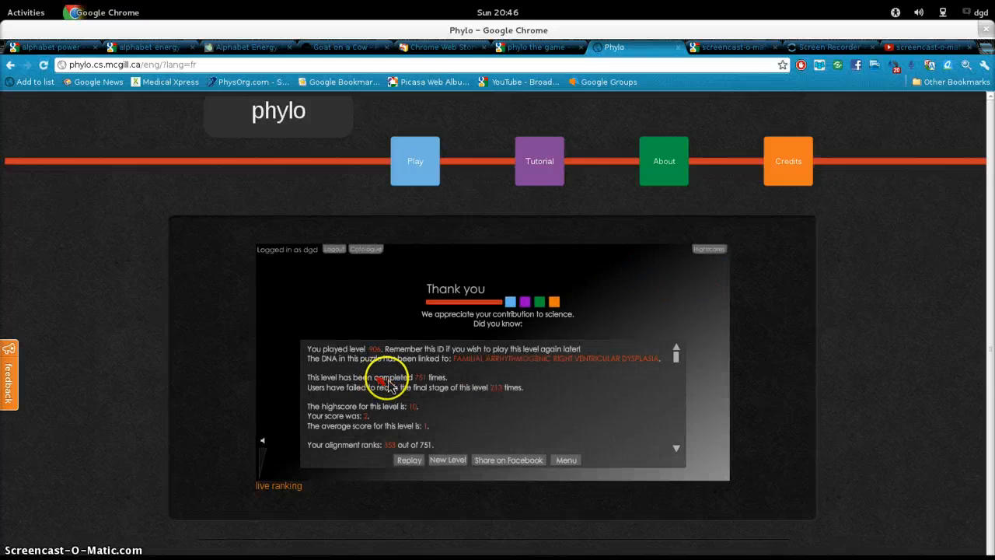
mouse_move(376, 416)
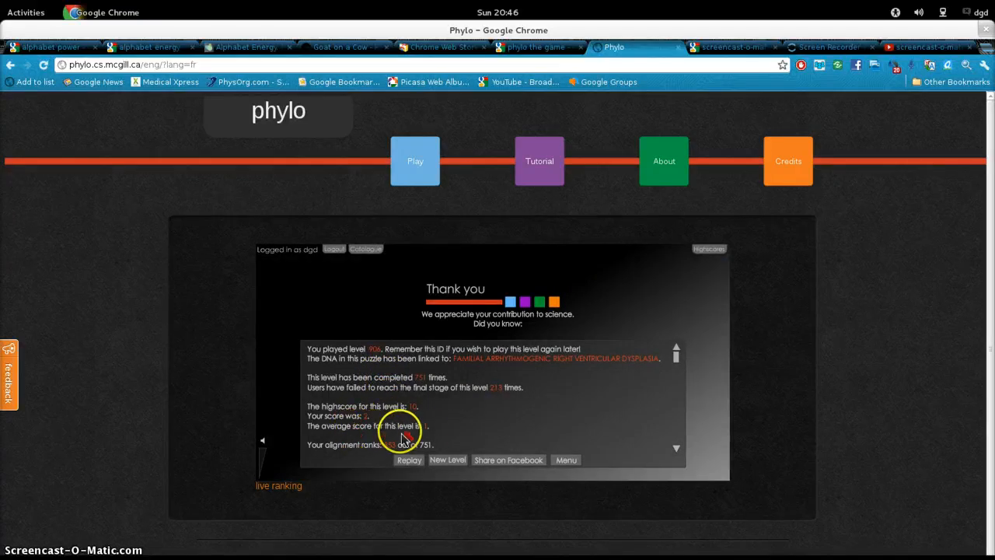
mouse_move(524, 382)
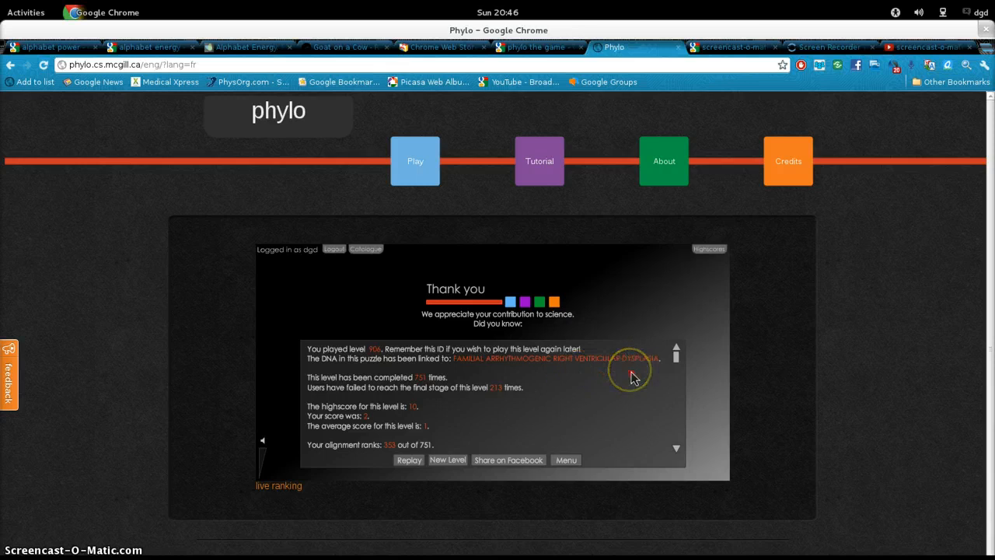
mouse_move(676, 363)
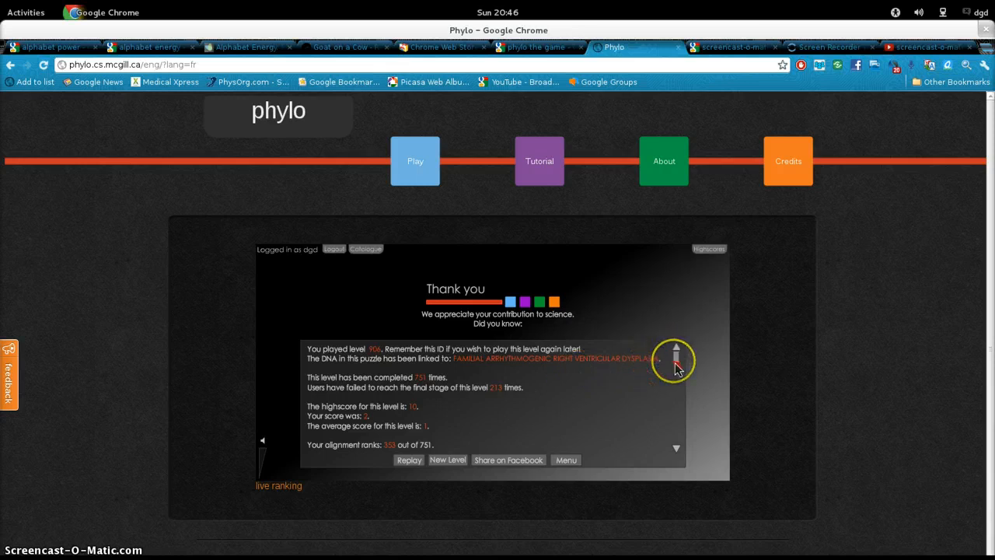
mouse_move(530, 333)
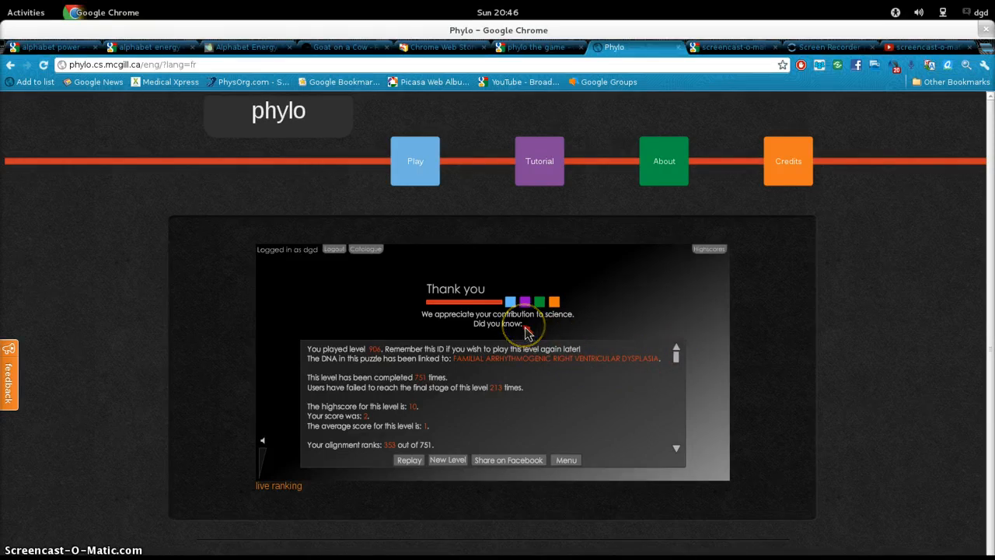
mouse_move(438, 376)
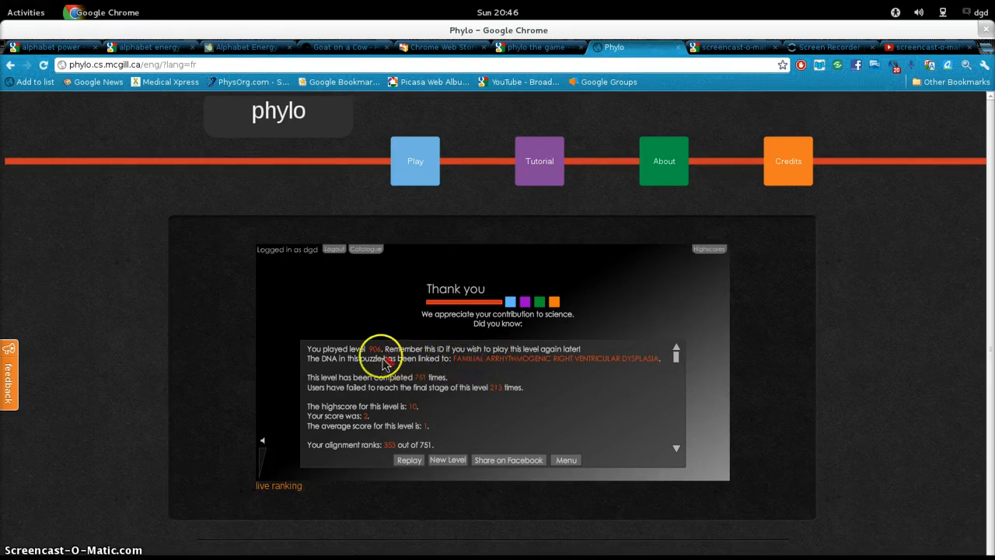
mouse_move(499, 369)
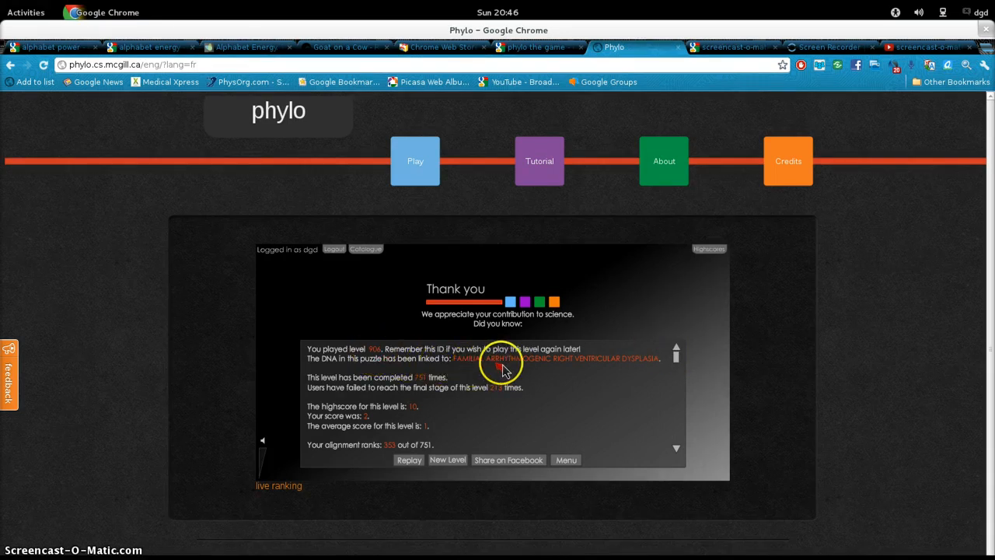
mouse_move(522, 368)
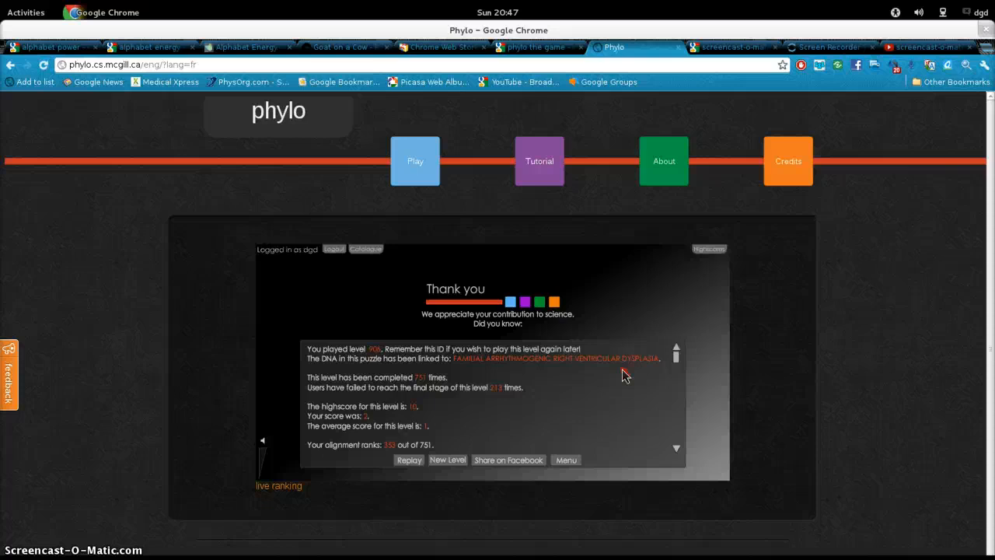
click(676, 449)
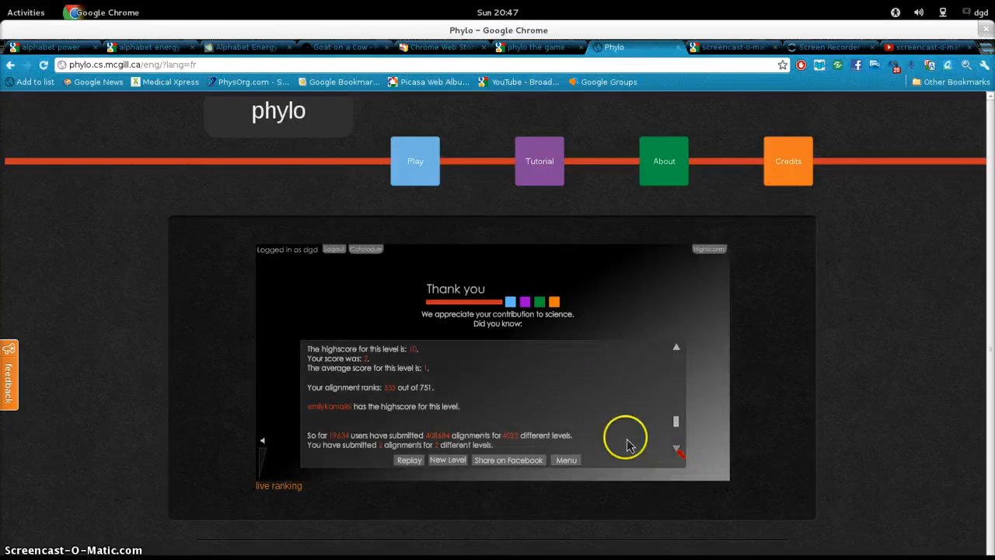
mouse_move(344, 417)
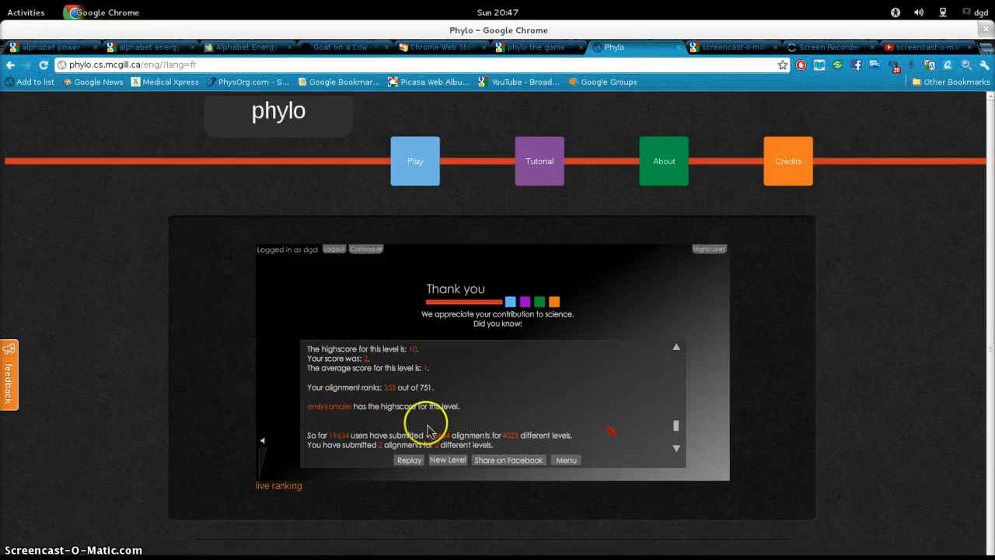
mouse_move(759, 443)
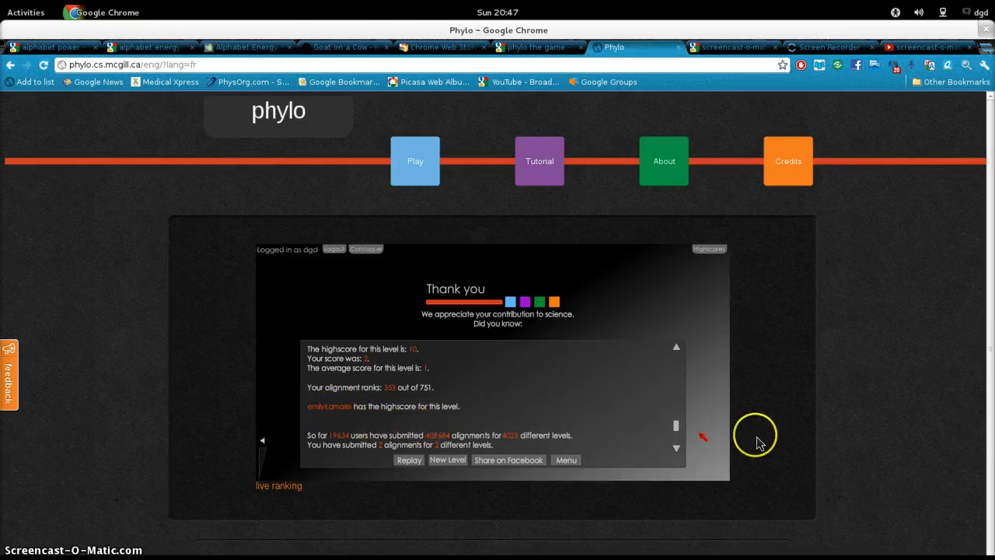
click(675, 346)
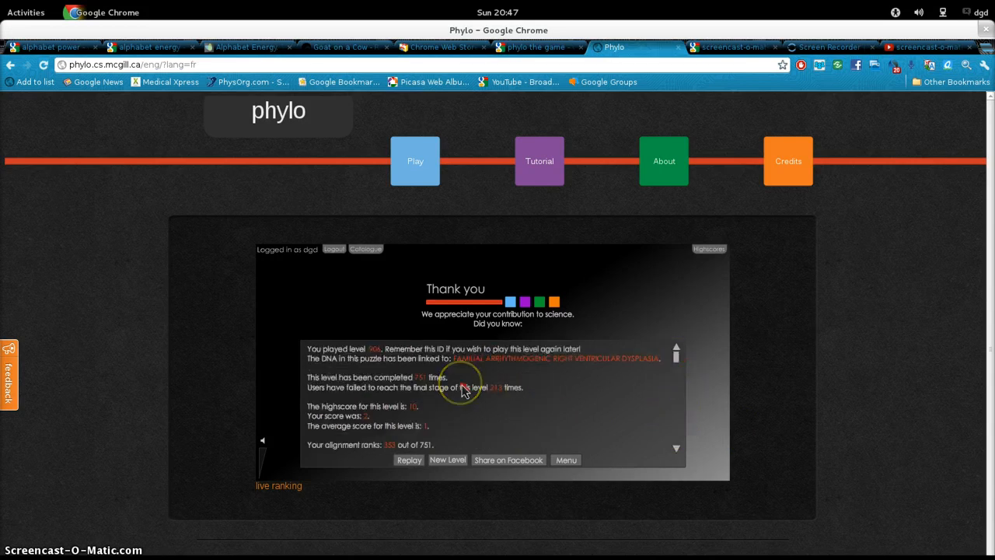
mouse_move(318, 492)
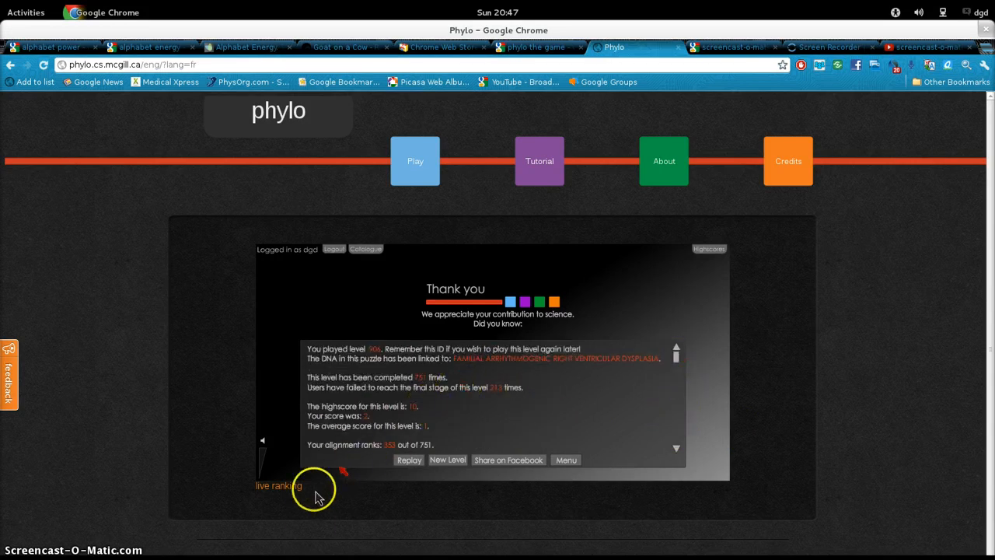